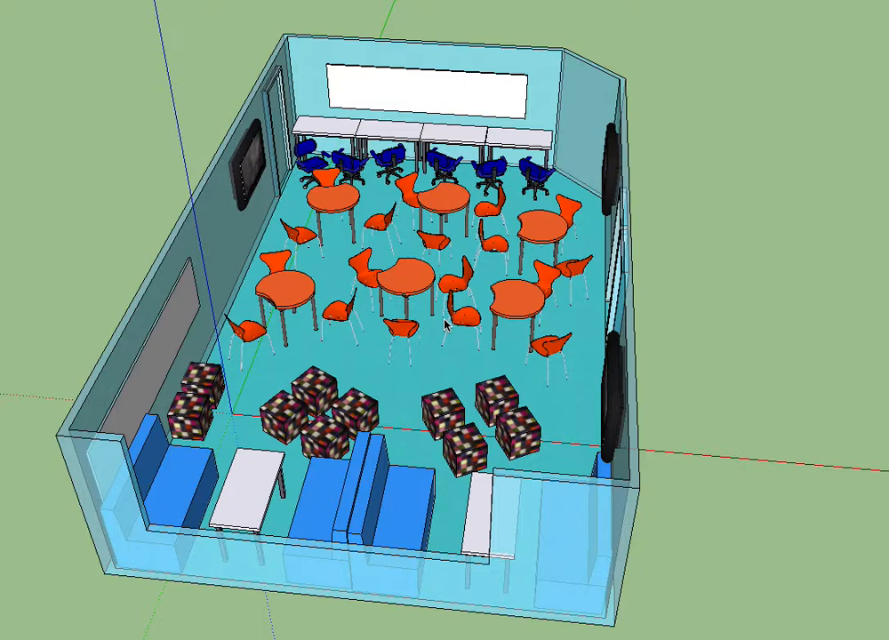
mouse_move(246, 475)
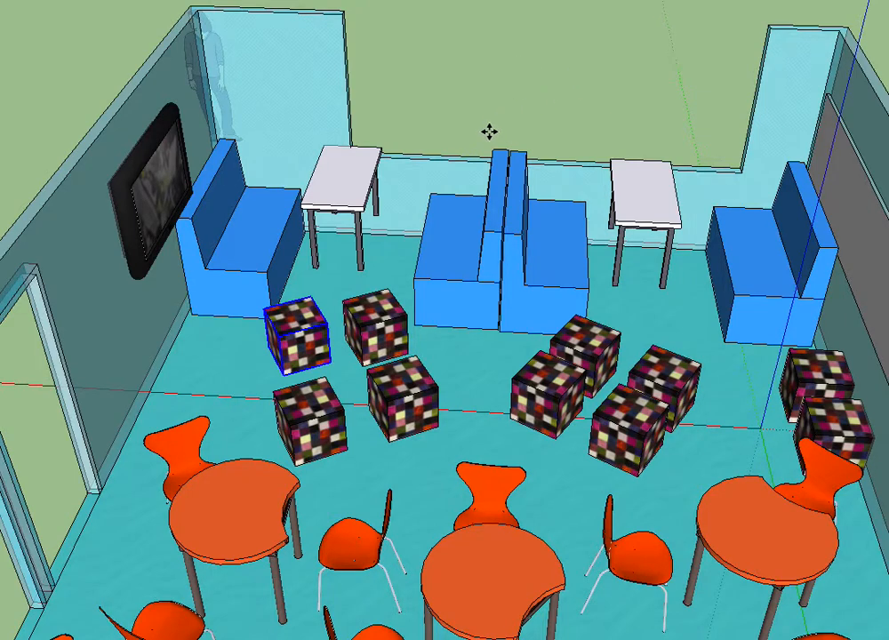
mouse_move(671, 98)
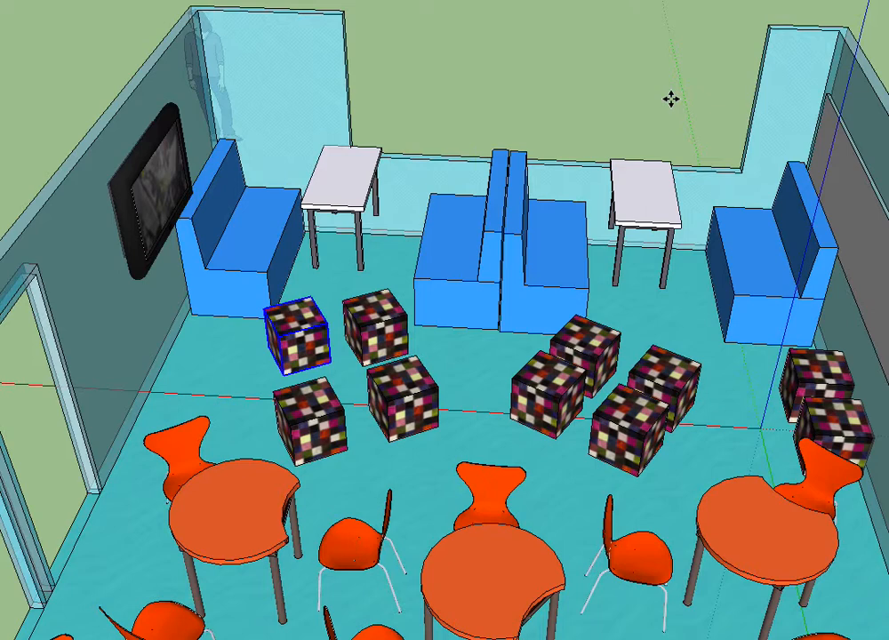
mouse_move(418, 98)
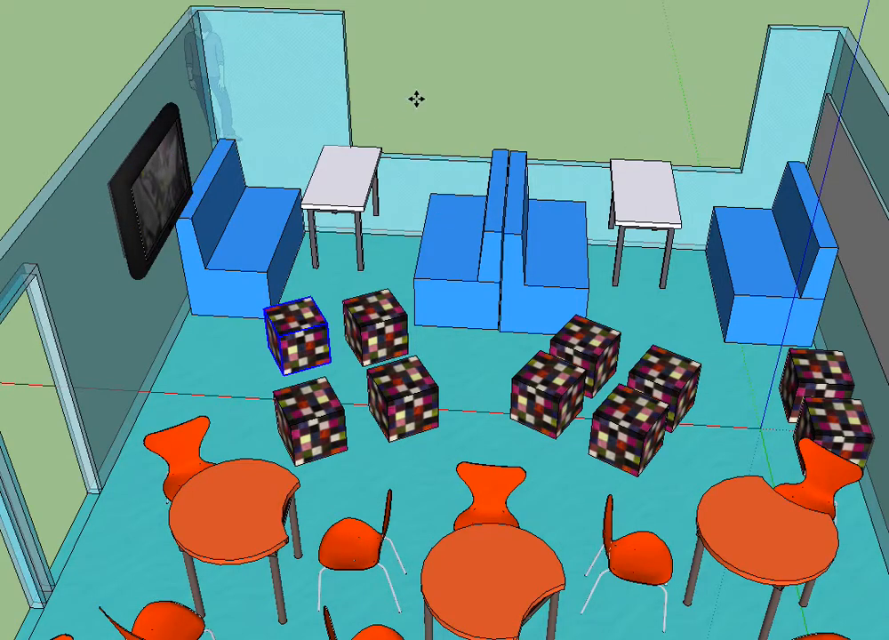